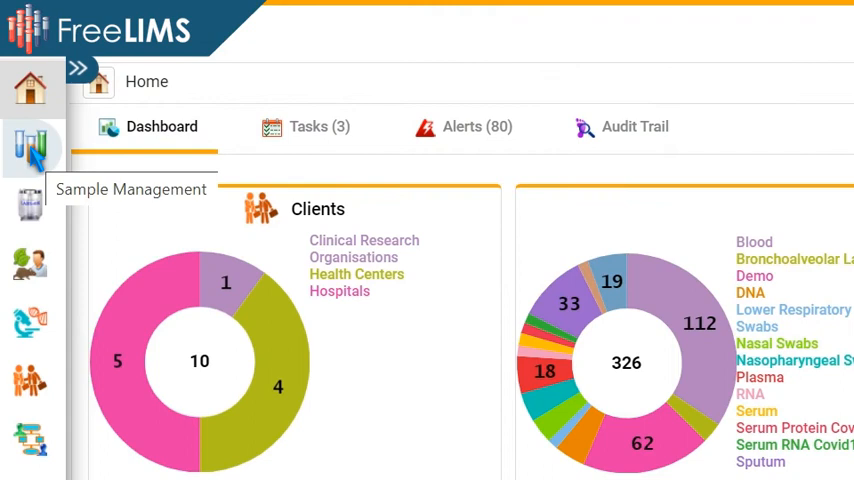
Show the Sample Management list filtered to Nasal Swabs (NSW_12 down to NSW_7).
click(32, 148)
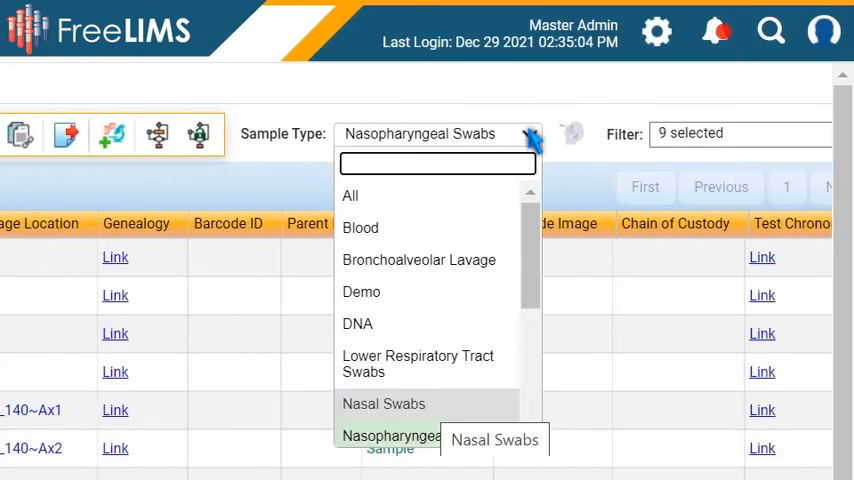
click(384, 404)
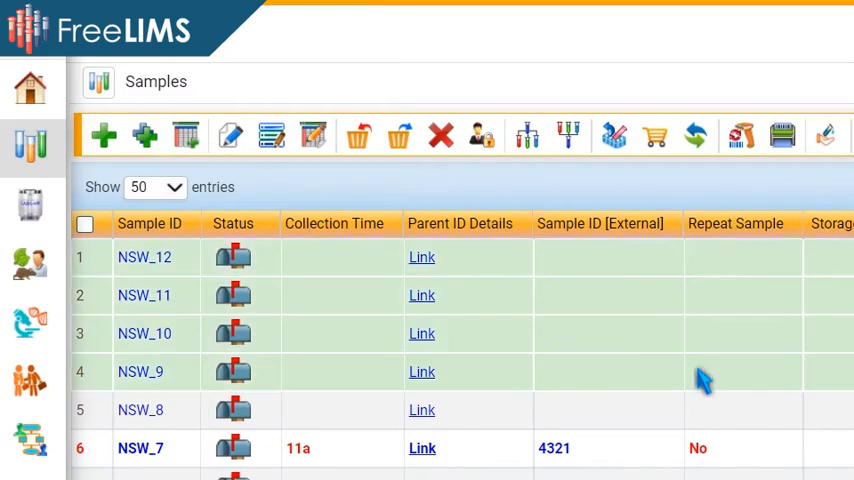
Tick NAAT and RT PCR in the Assign Test dialog for the selected swabs.
scroll(right, 3)
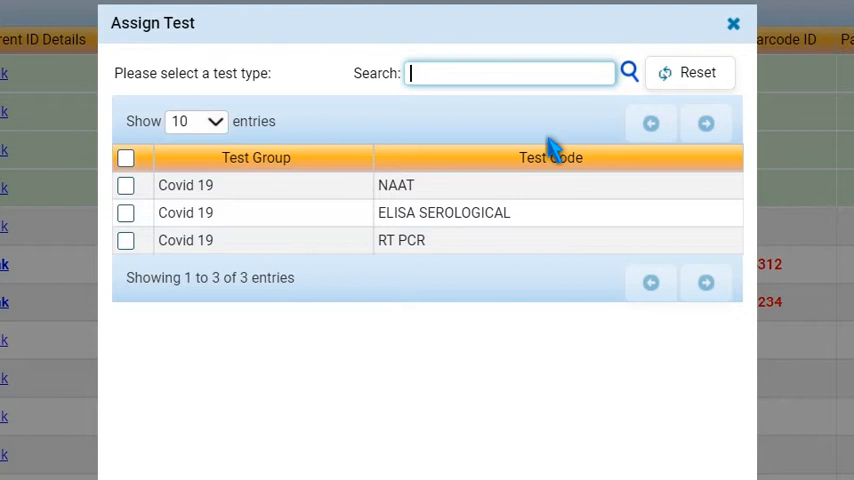
mouse_move(310, 160)
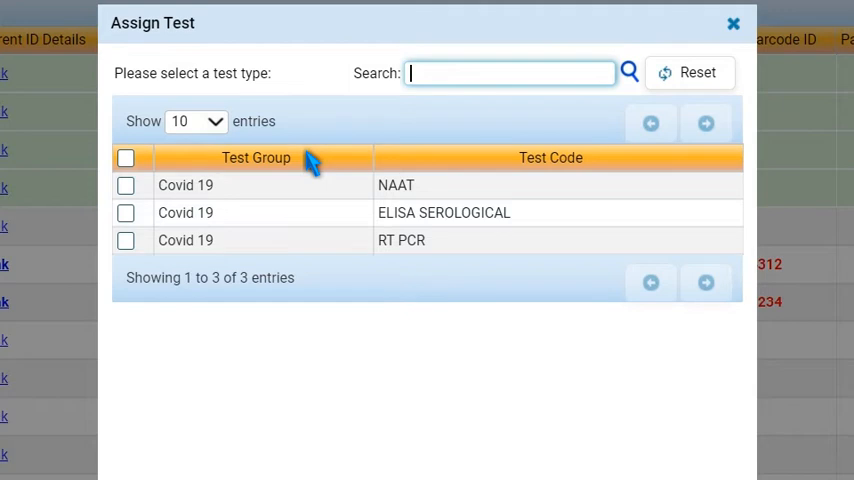
click(126, 240)
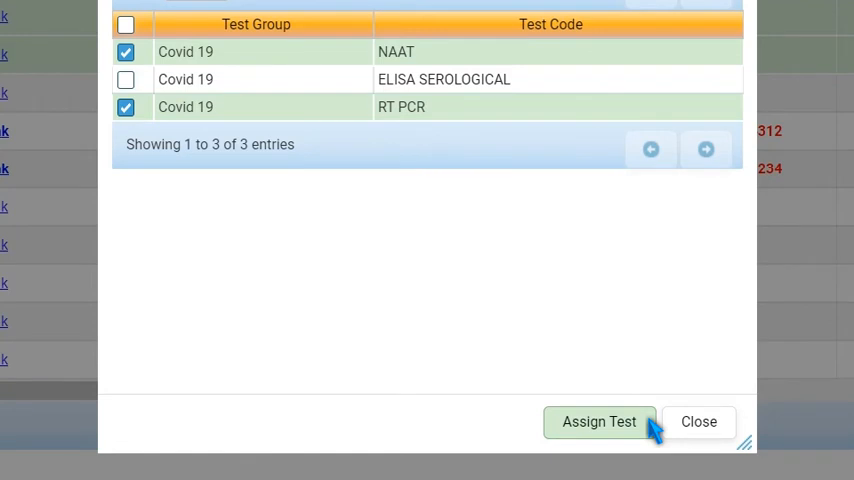
Assign the tests, creating CV19NT_6 and rRT-PCR_10, and return to the samples list.
click(600, 420)
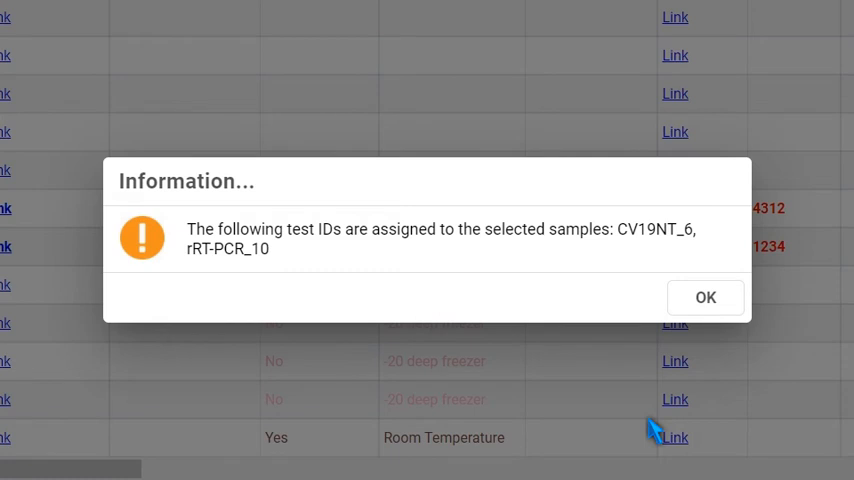
mouse_move(668, 402)
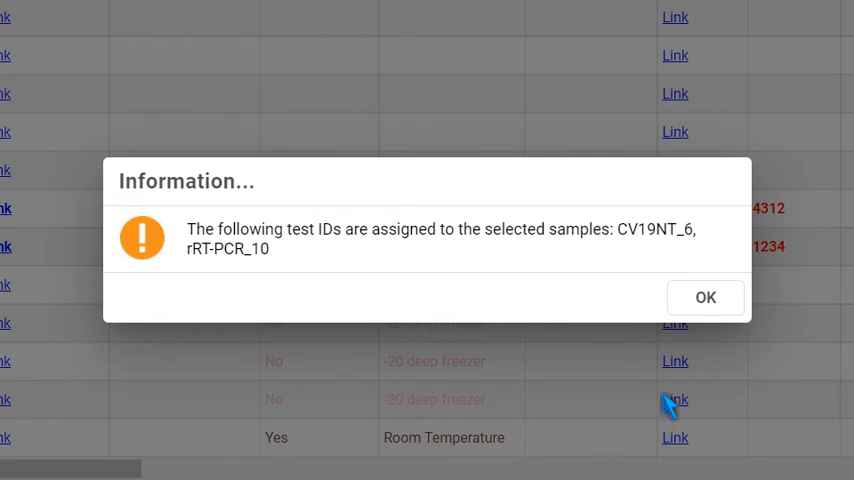
click(704, 296)
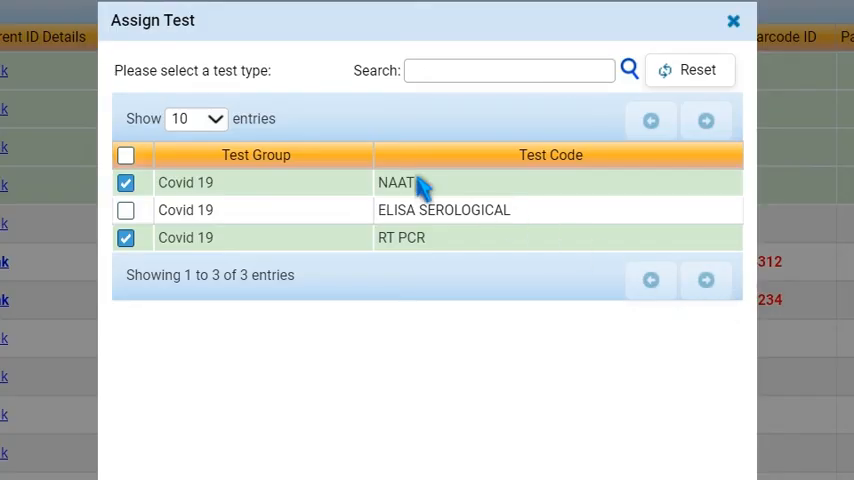
click(732, 20)
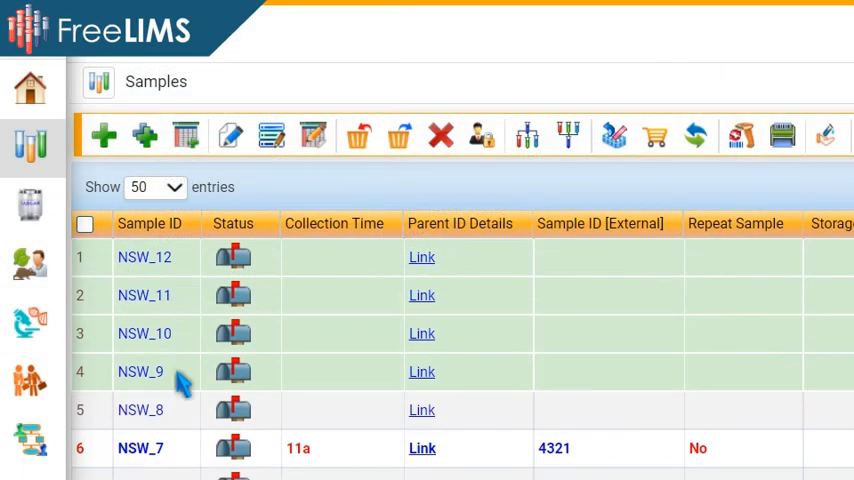
Show the Test list where CV19NT_6 links NSW_12, NSW_11, NSW_10 and NSW_9.
click(32, 320)
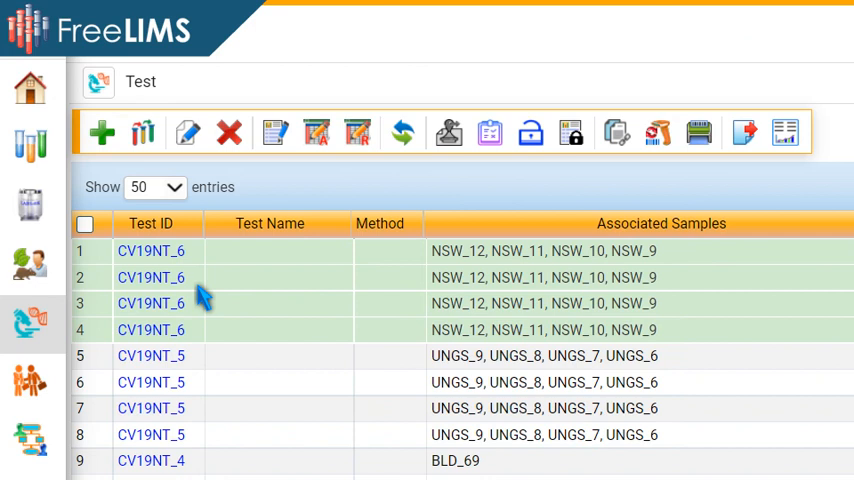
mouse_move(204, 296)
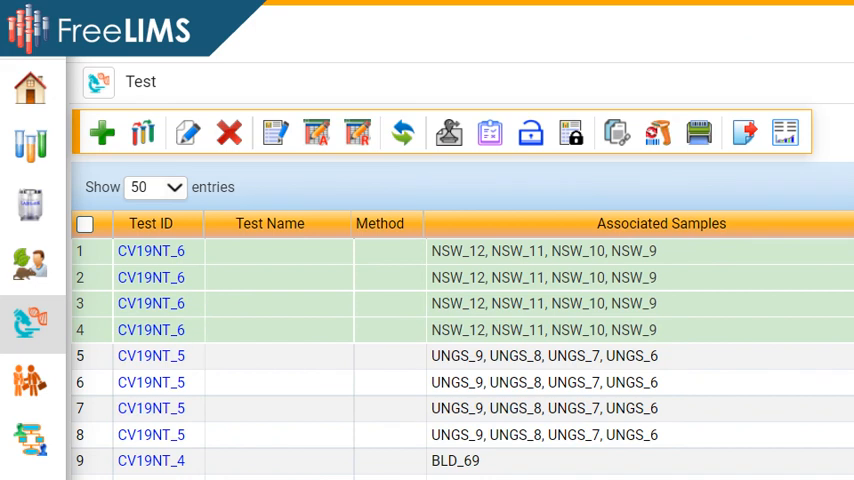